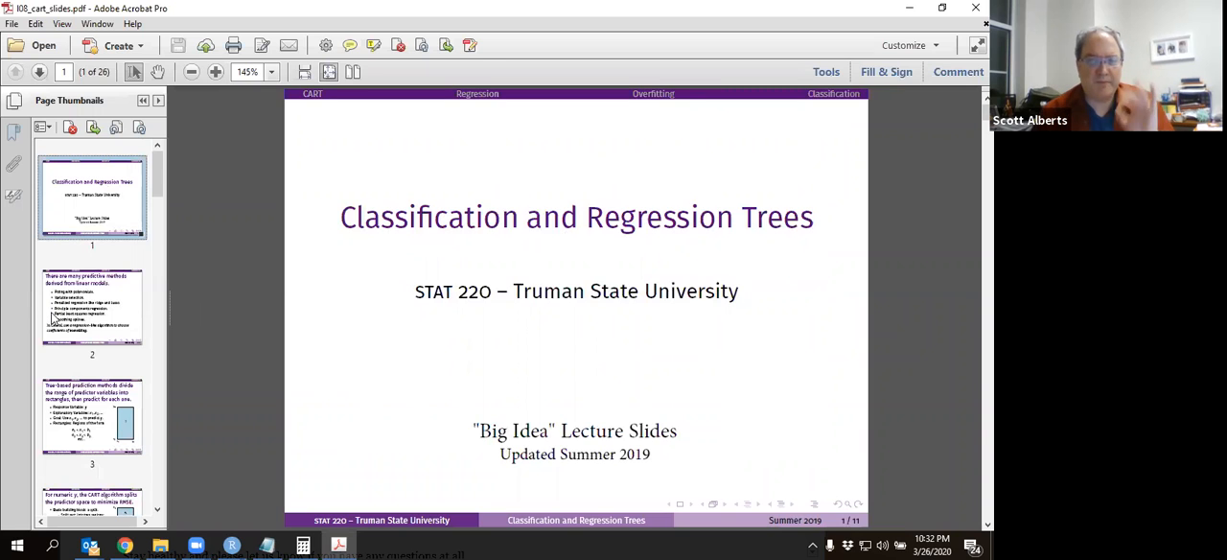
Step: Show slide 2 of the lecture deck, listing methods derived from linear models
left_click(40, 72)
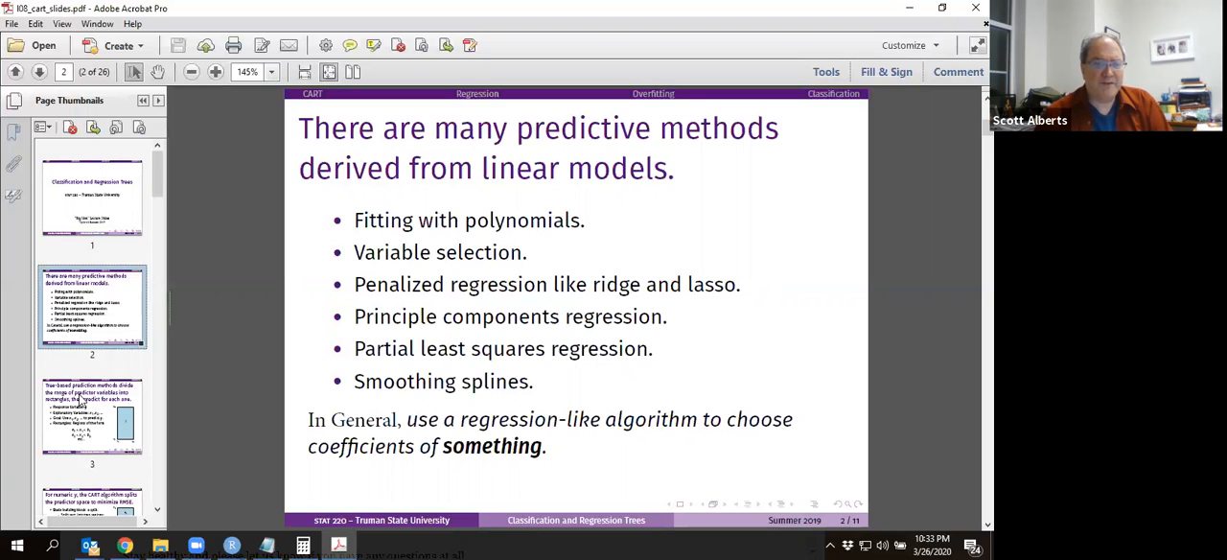
Step: Show slide 3 on tree-based prediction splitting predictors into rectangles
left_click(39, 72)
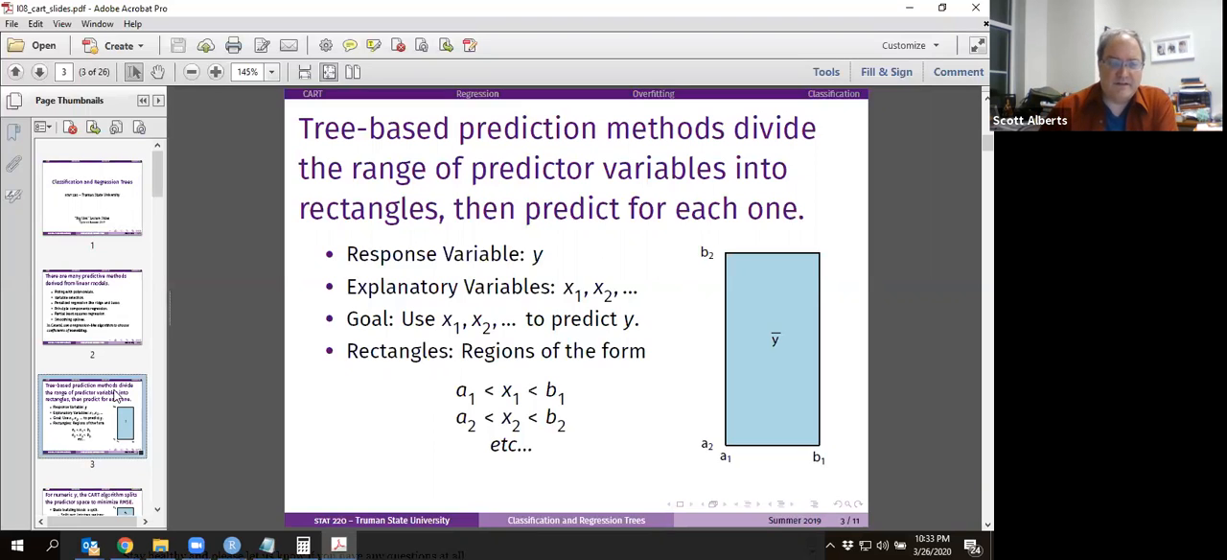
Step: Bring up slide 4 on how CART splits the predictor space to minimize RMSE
scroll("down", 3)
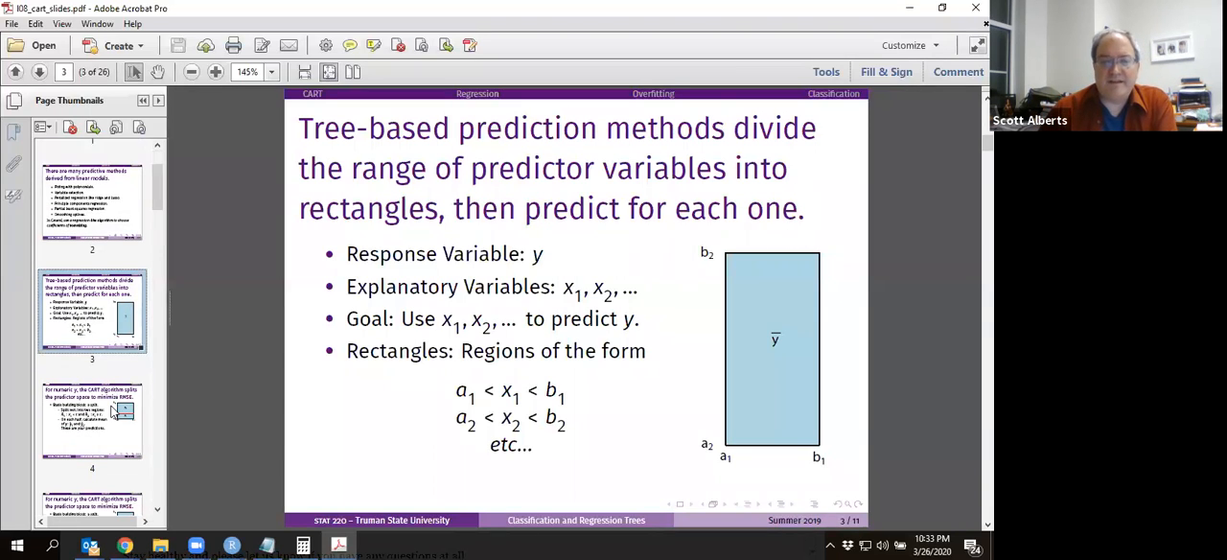
left_click(92, 419)
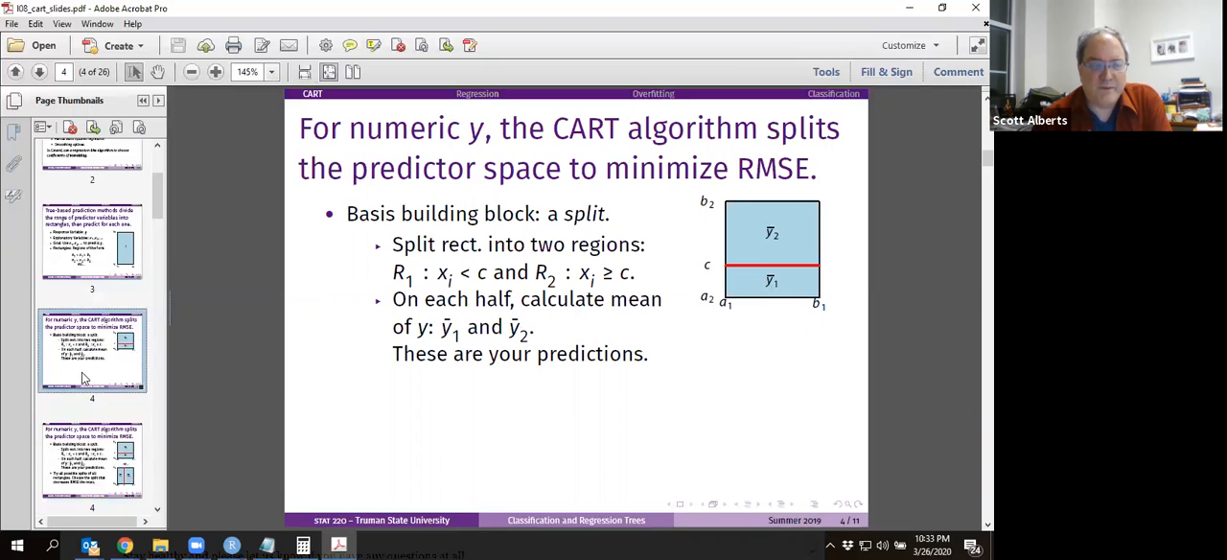
scroll("down", 3)
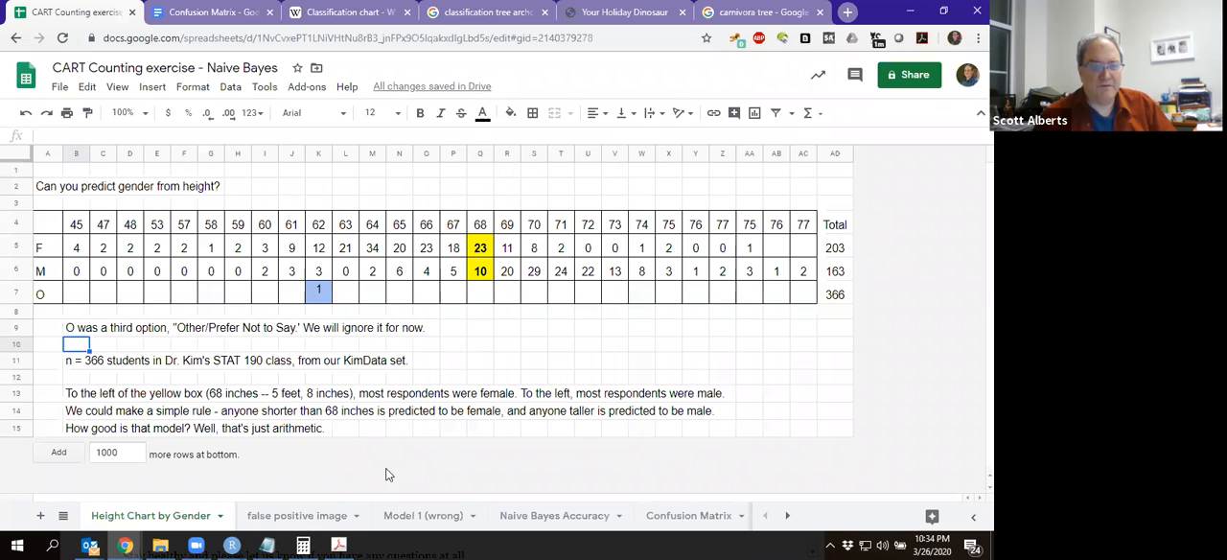
mouse_move(115, 249)
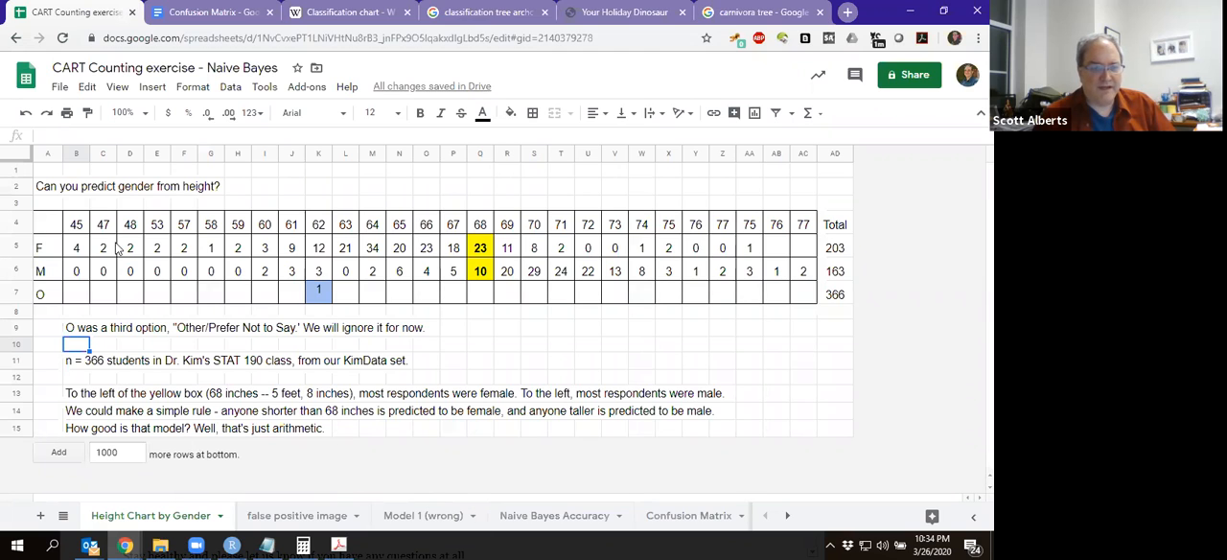
Step: Select the female count for height 47 in the height-by-gender table
left_click(102, 247)
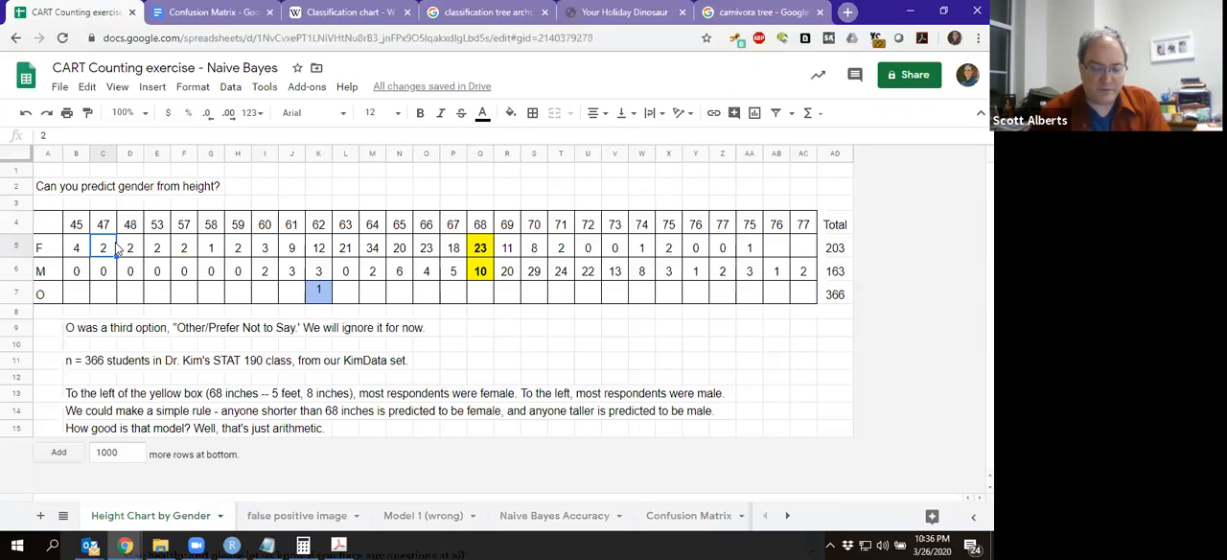
mouse_move(180, 259)
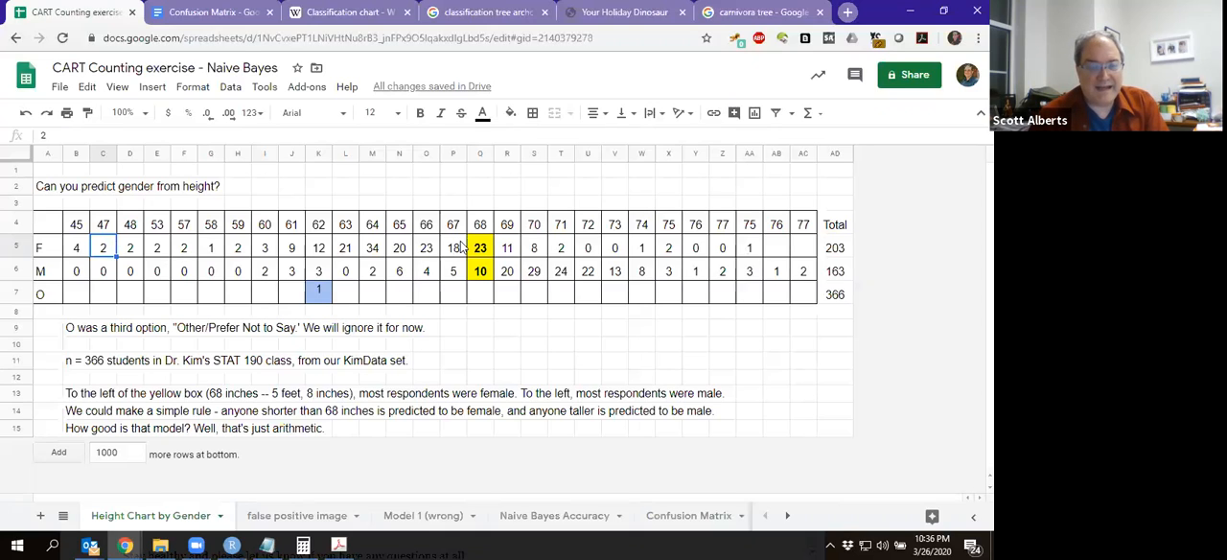
mouse_move(531, 250)
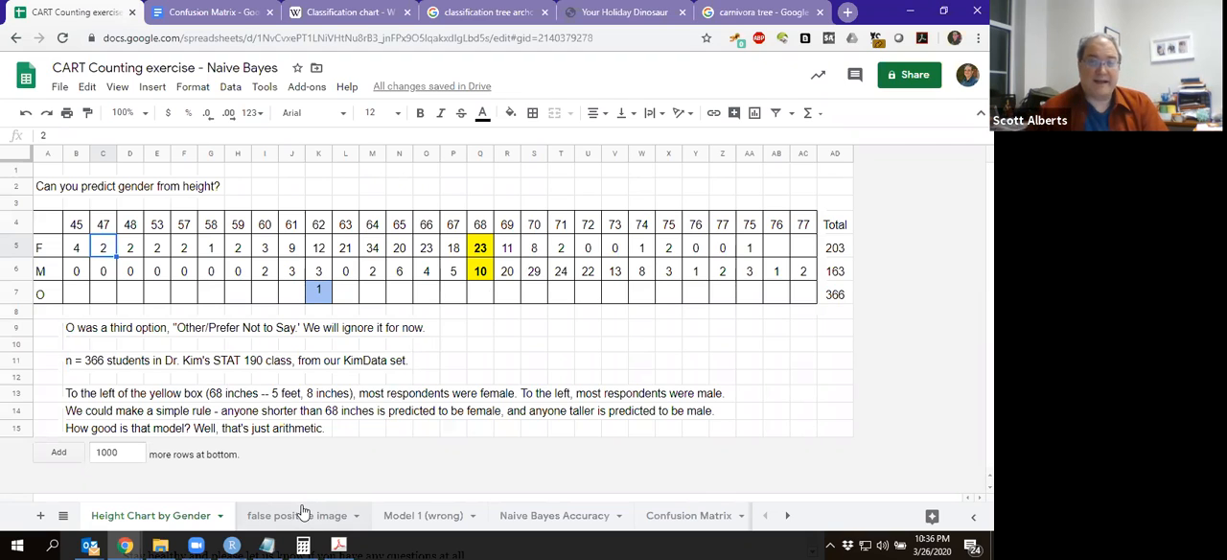
mouse_move(277, 525)
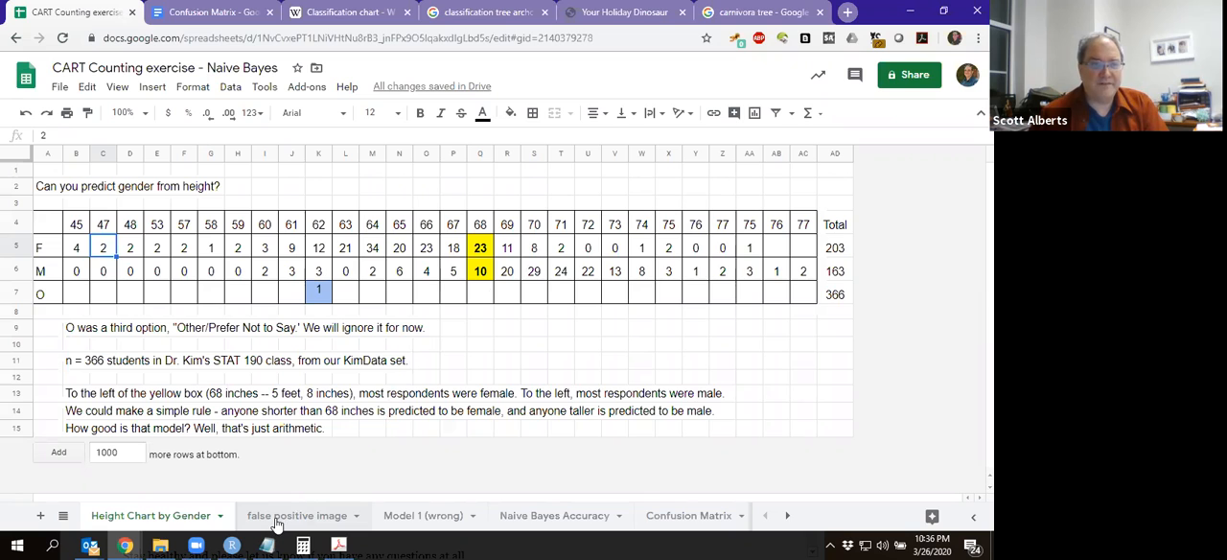
Step: Switch to the 'false positive image' sheet with Type I/II error pictures
left_click(297, 515)
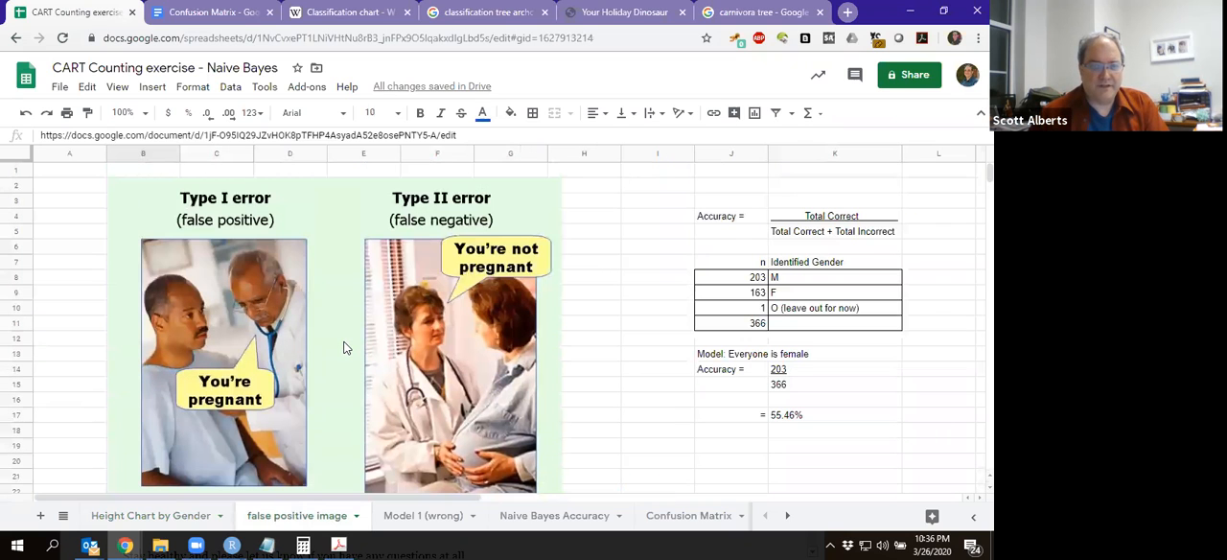
mouse_move(274, 381)
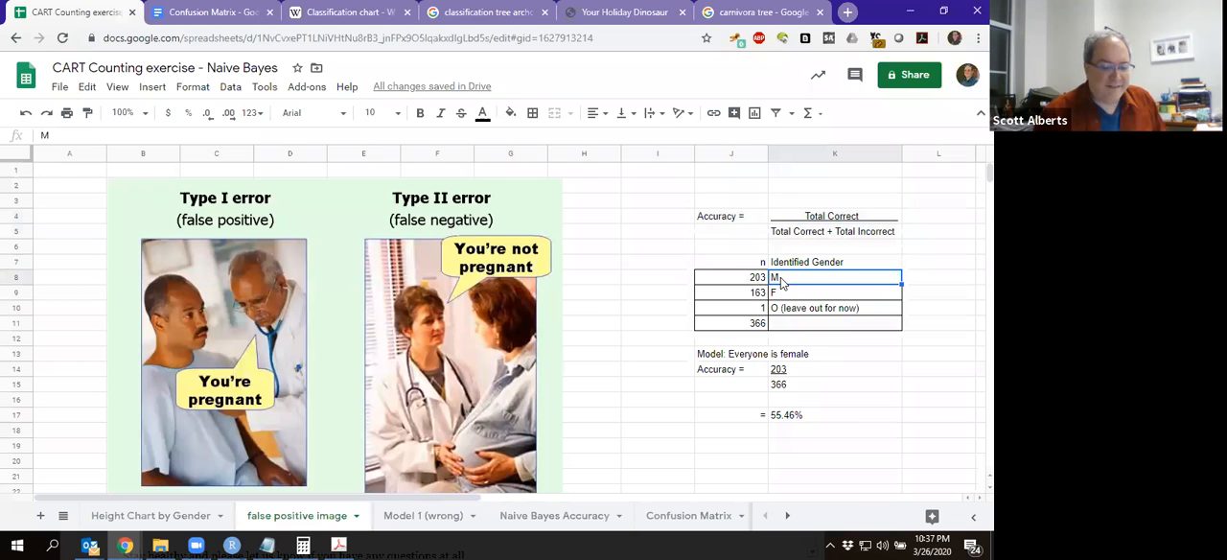
Step: Label the 203 count F, then review the 366 total and 55.46% accuracy cells
type("F")
left_click(835, 292)
type("M")
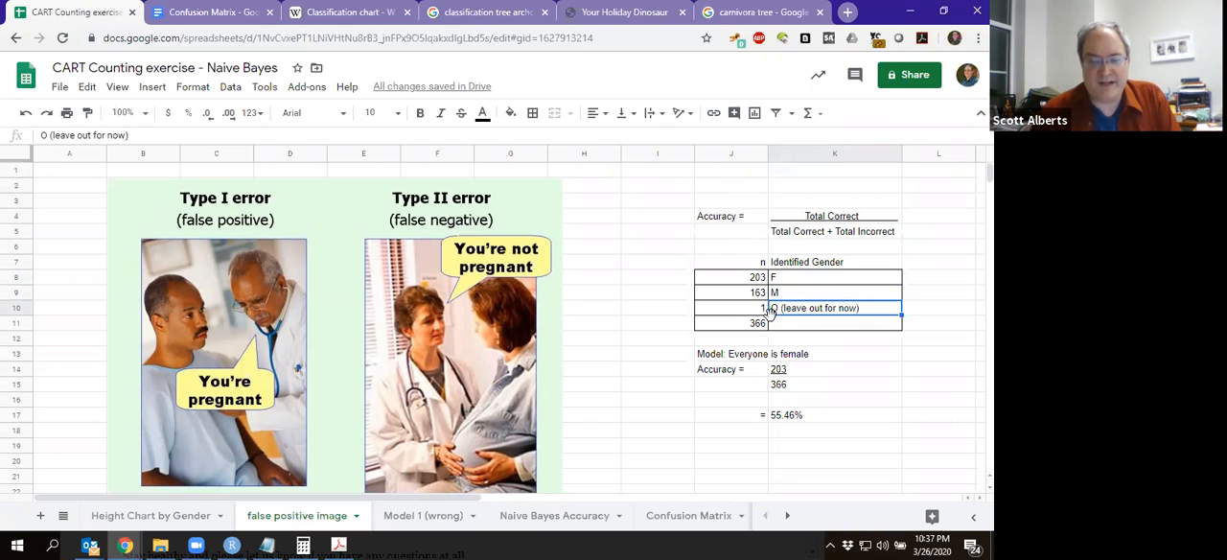
left_click(731, 323)
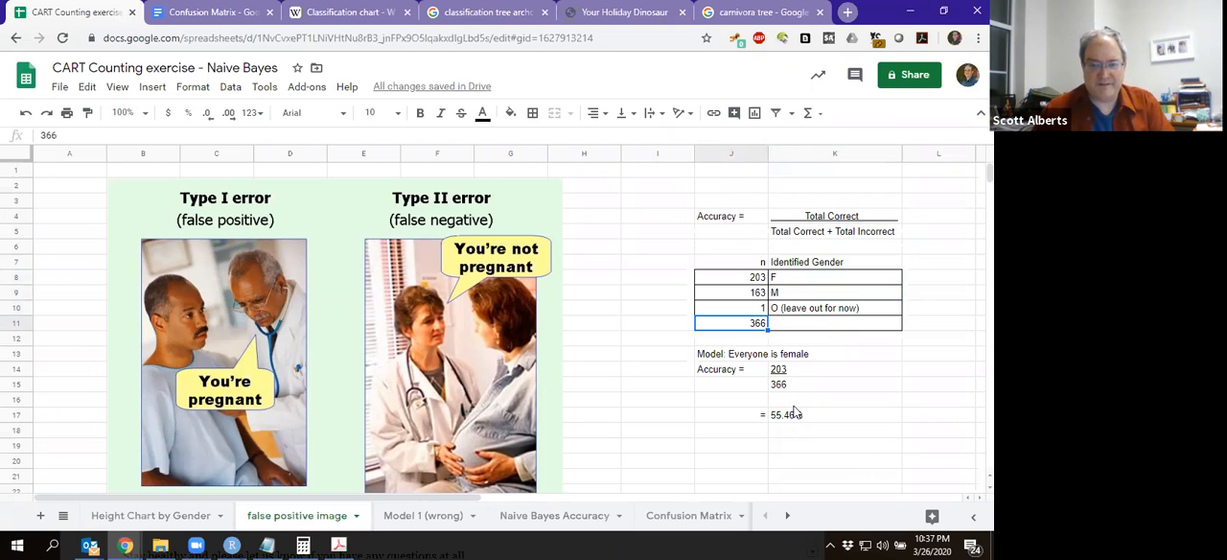
left_click(731, 415)
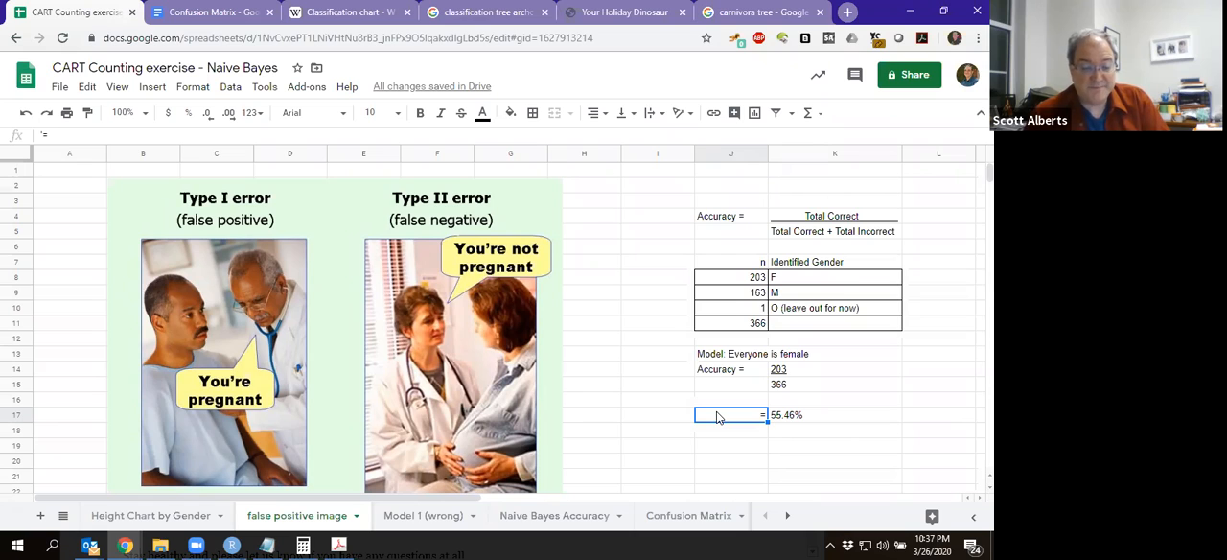
mouse_move(578, 502)
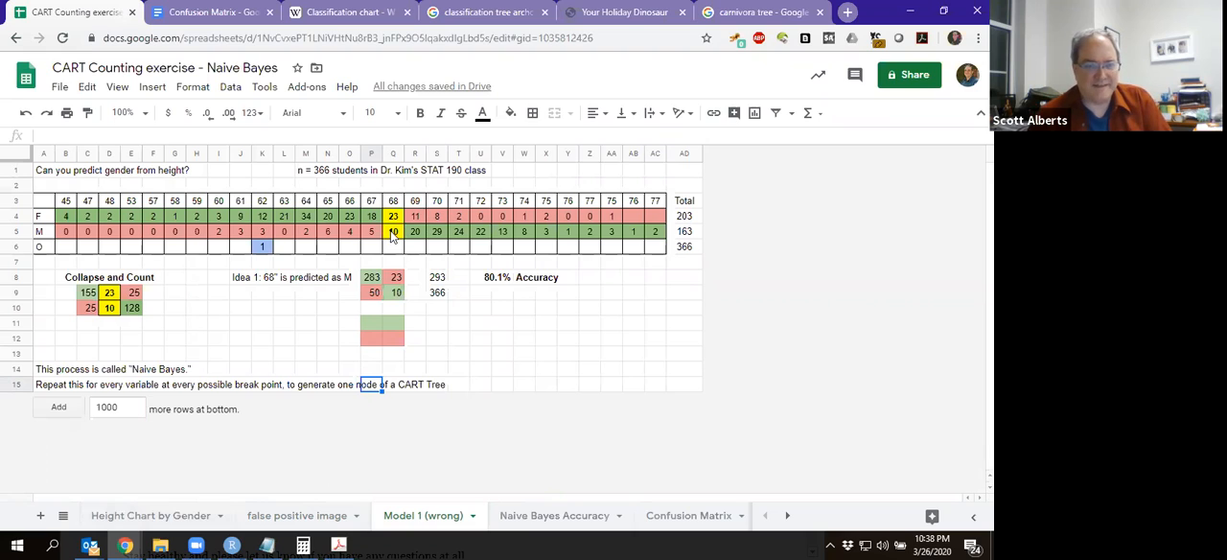
mouse_move(391, 216)
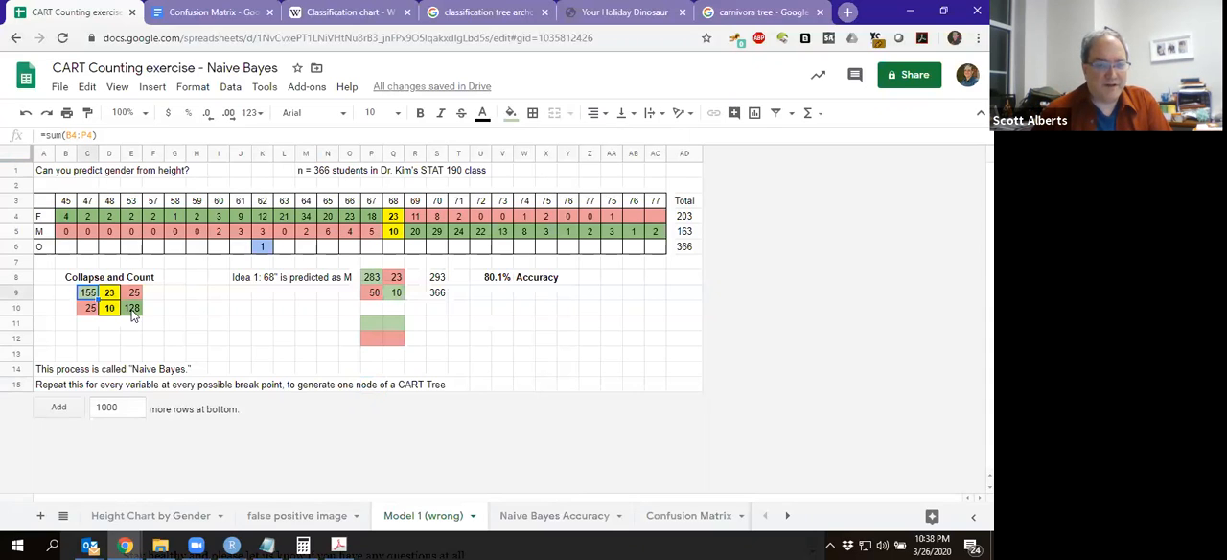
left_click(109, 307)
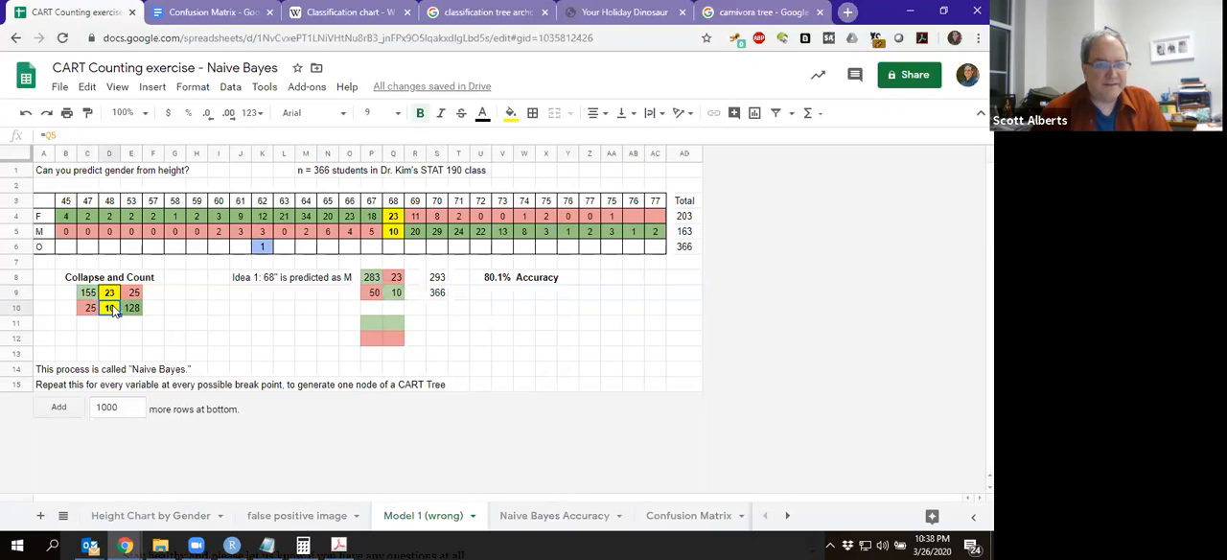
left_click(109, 323)
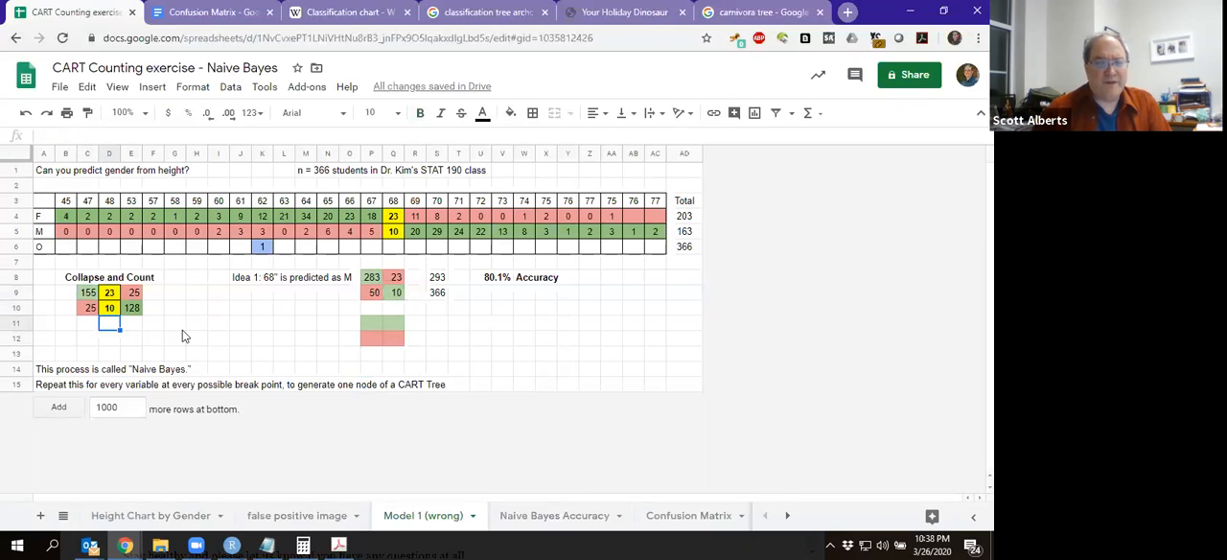
left_click(370, 277)
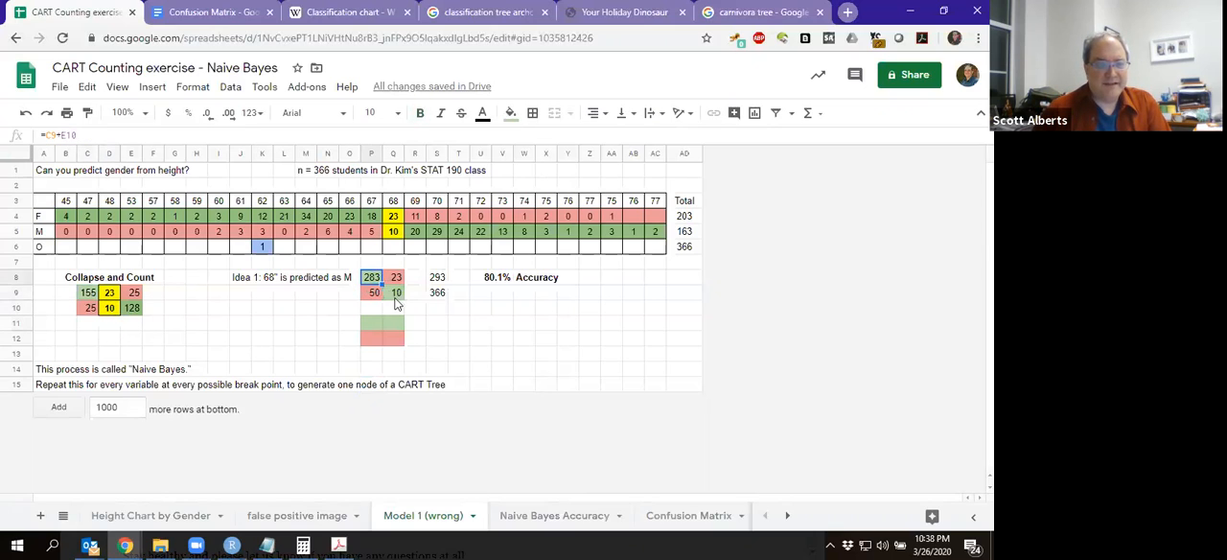
left_click(373, 293)
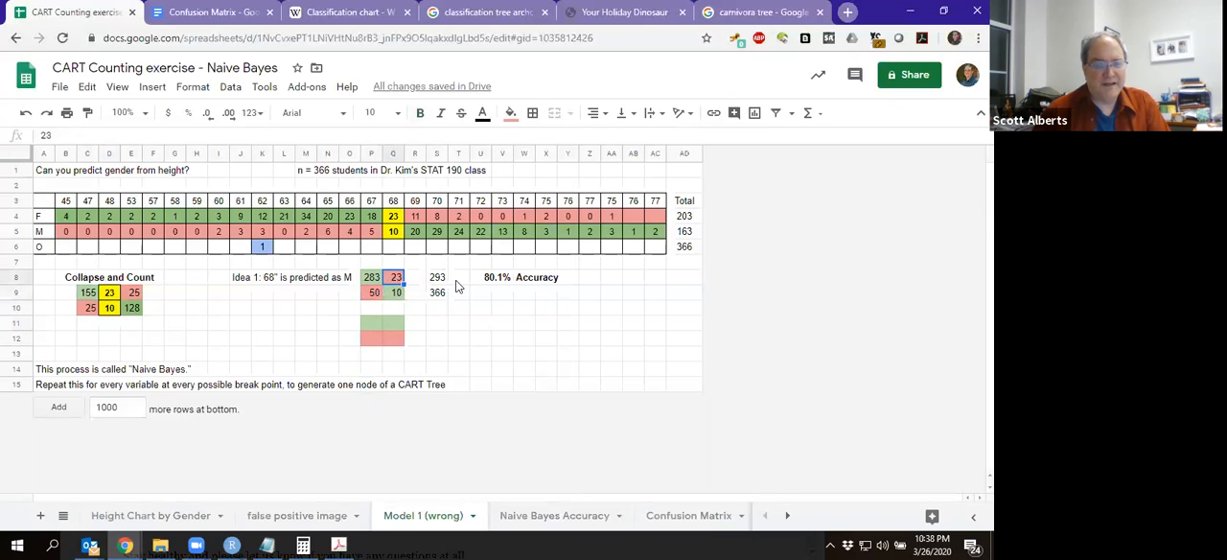
left_click(437, 293)
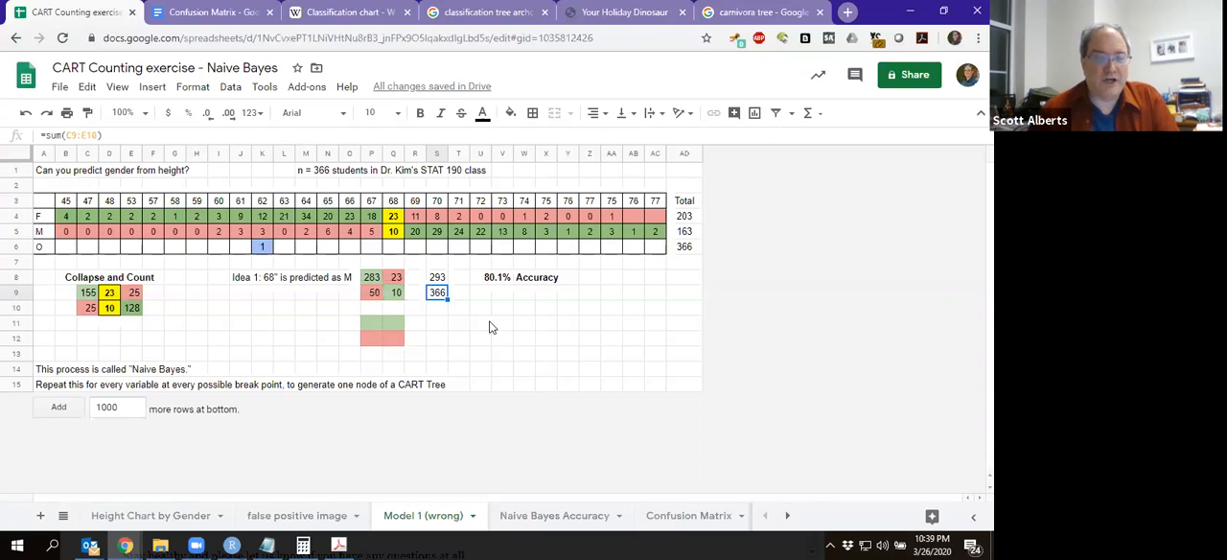
mouse_move(442, 401)
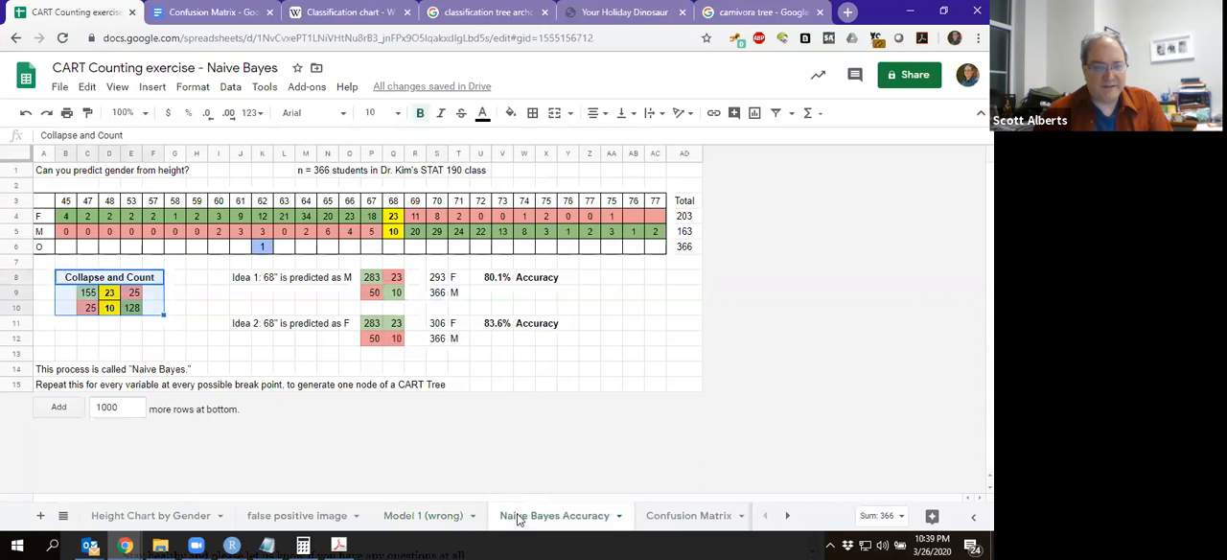
mouse_move(489, 341)
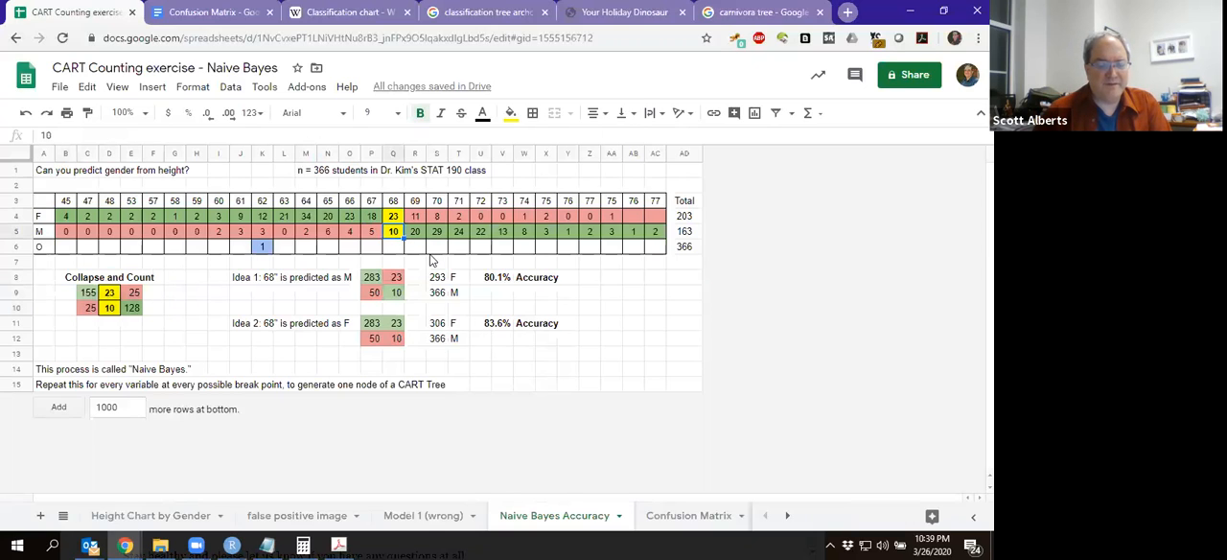
mouse_move(491, 343)
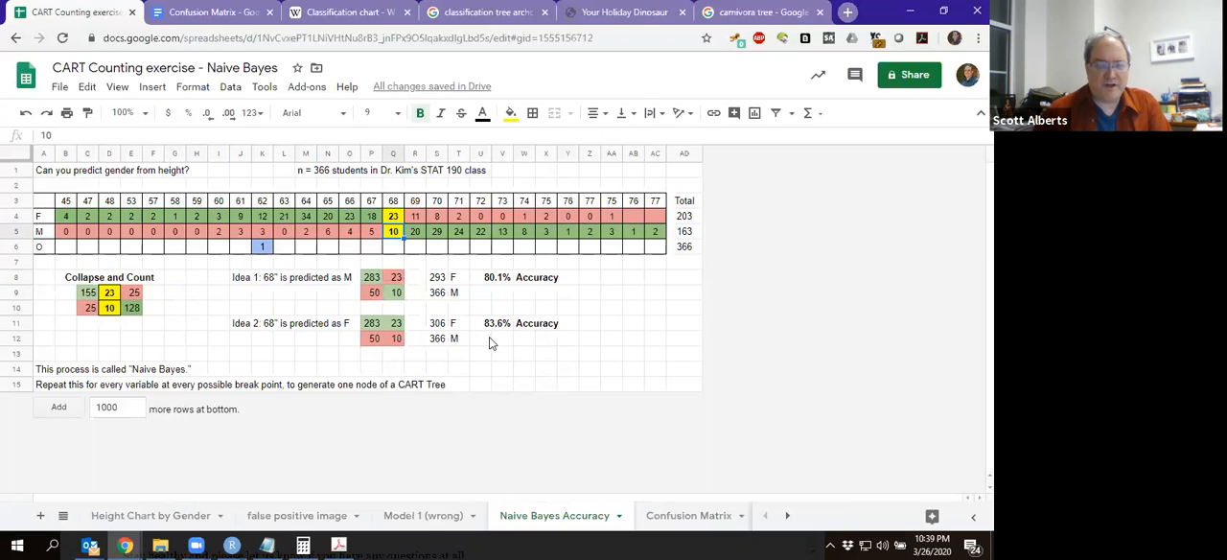
left_click(490, 323)
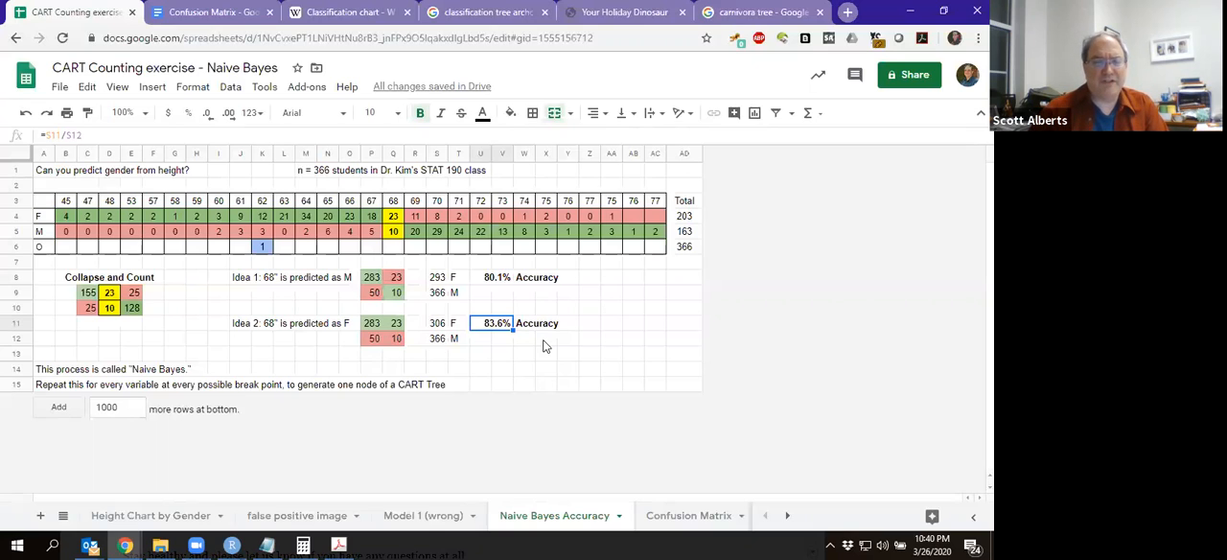
left_click(261, 246)
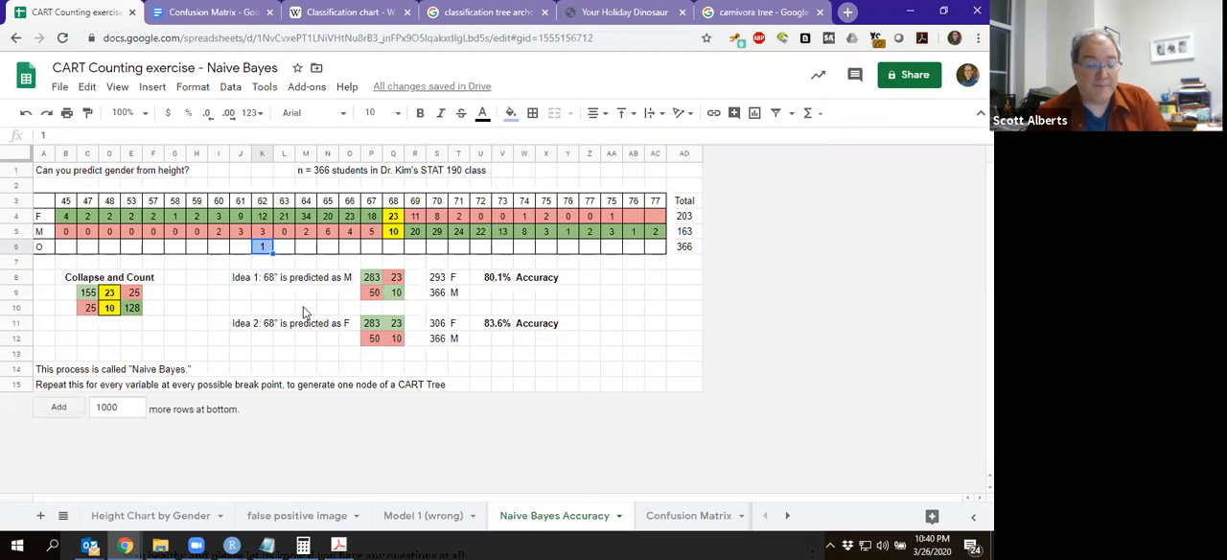
mouse_move(195, 295)
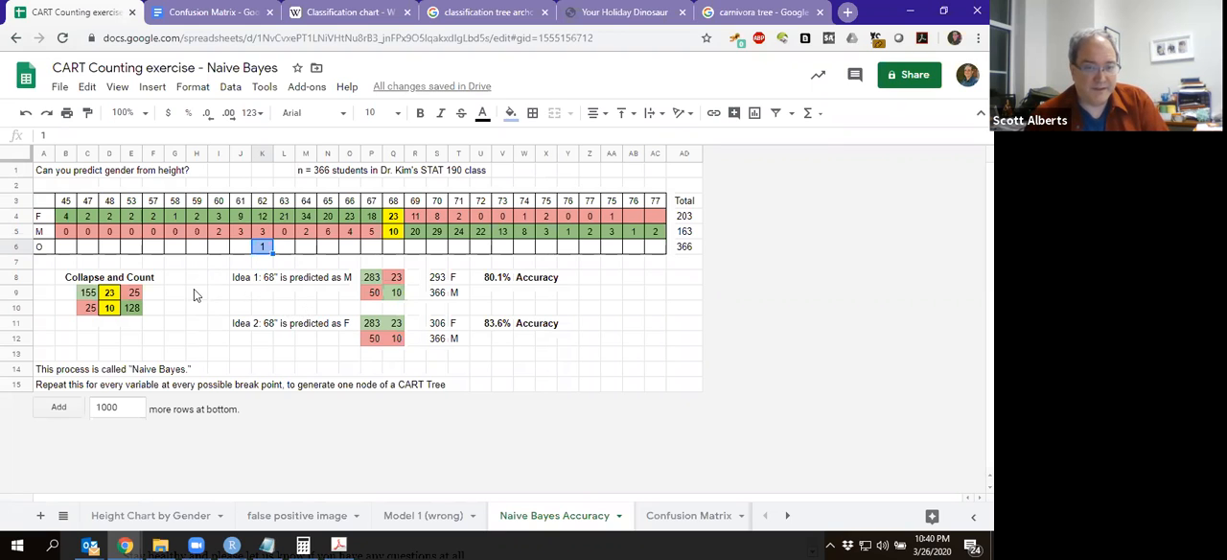
mouse_move(204, 313)
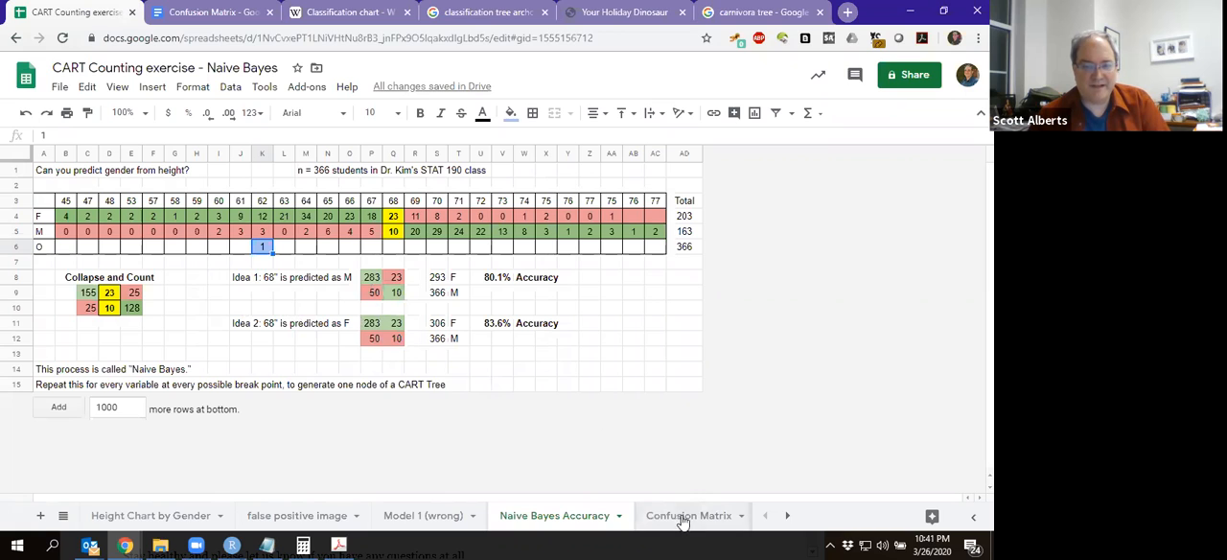
Step: Open the Confusion Matrix sheet showing 178/35/25/128 counts and 83.6% accuracy
left_click(689, 514)
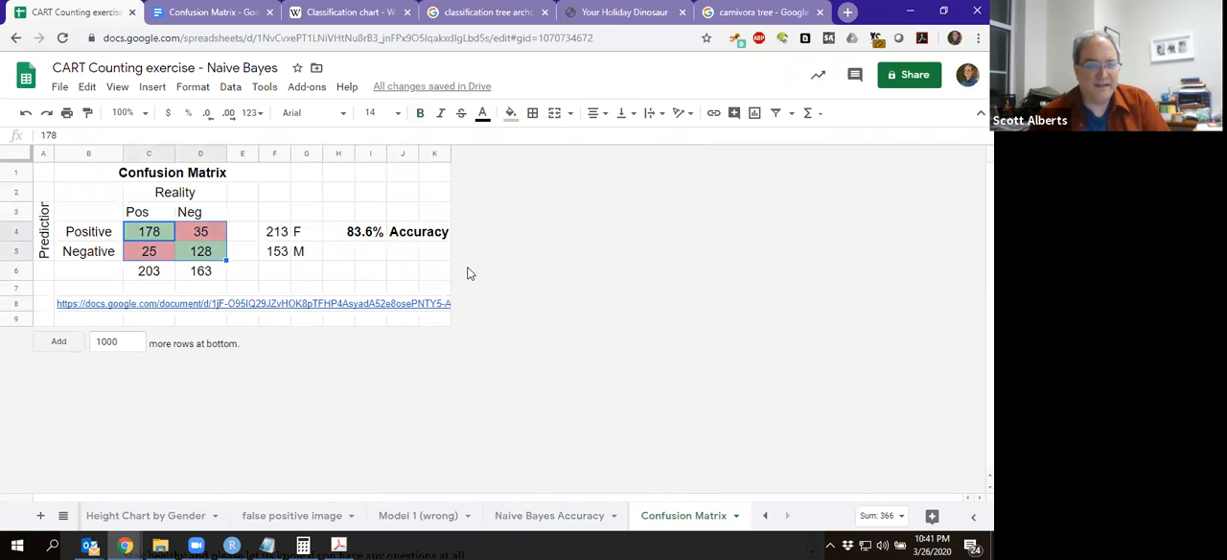
left_click(148, 211)
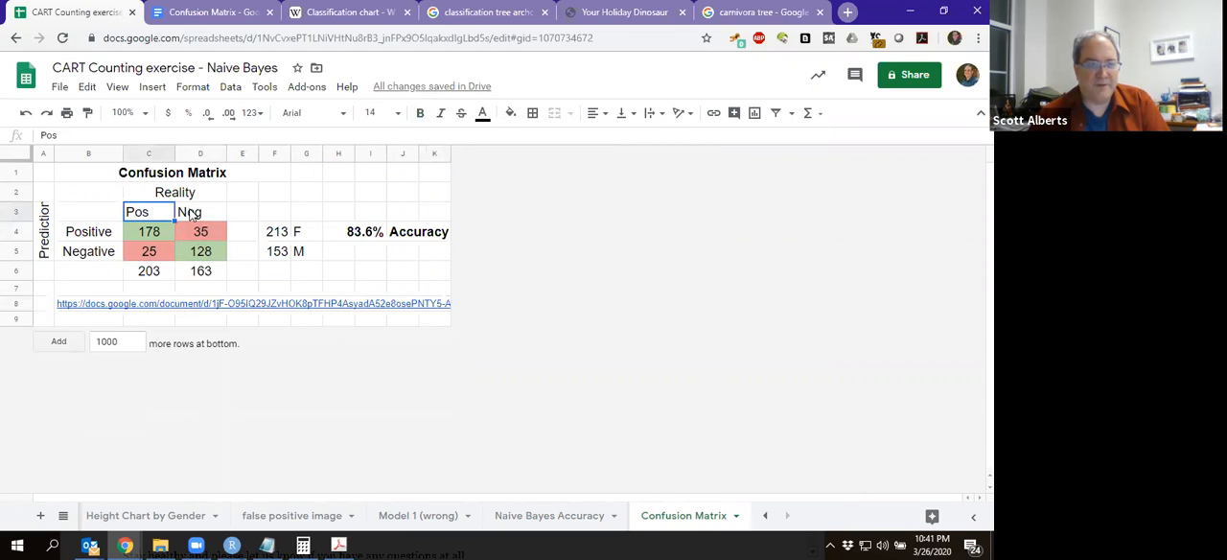
left_click(199, 212)
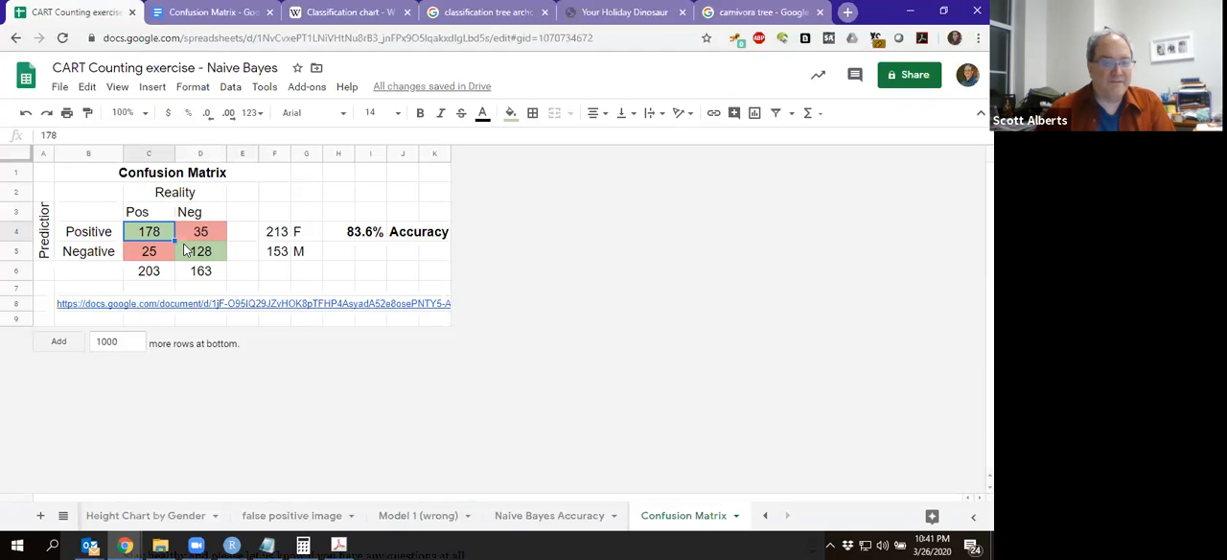
left_click(148, 251)
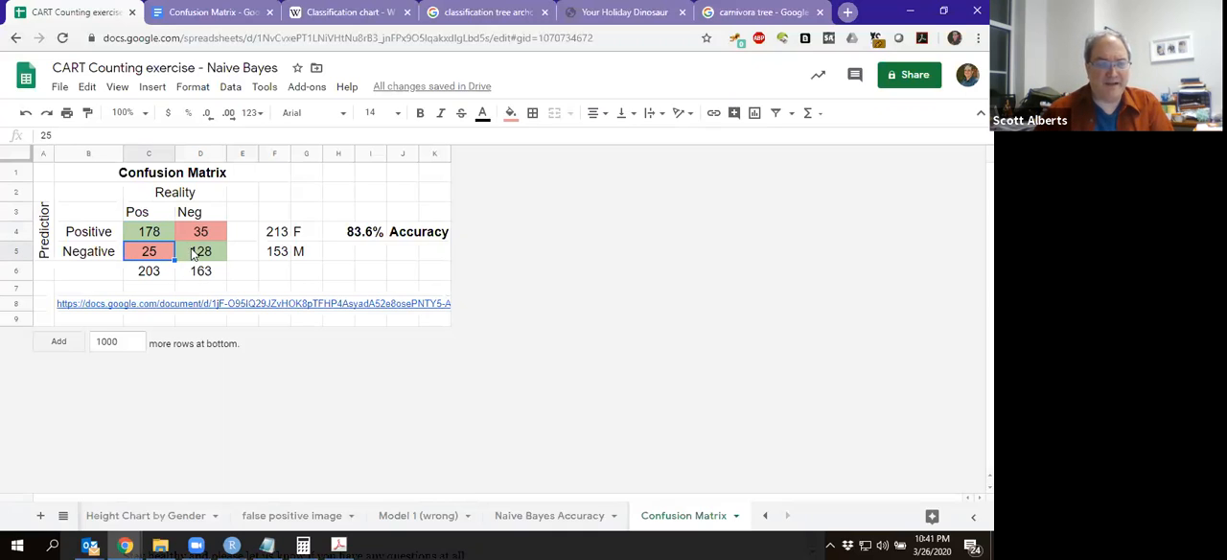
left_click(200, 231)
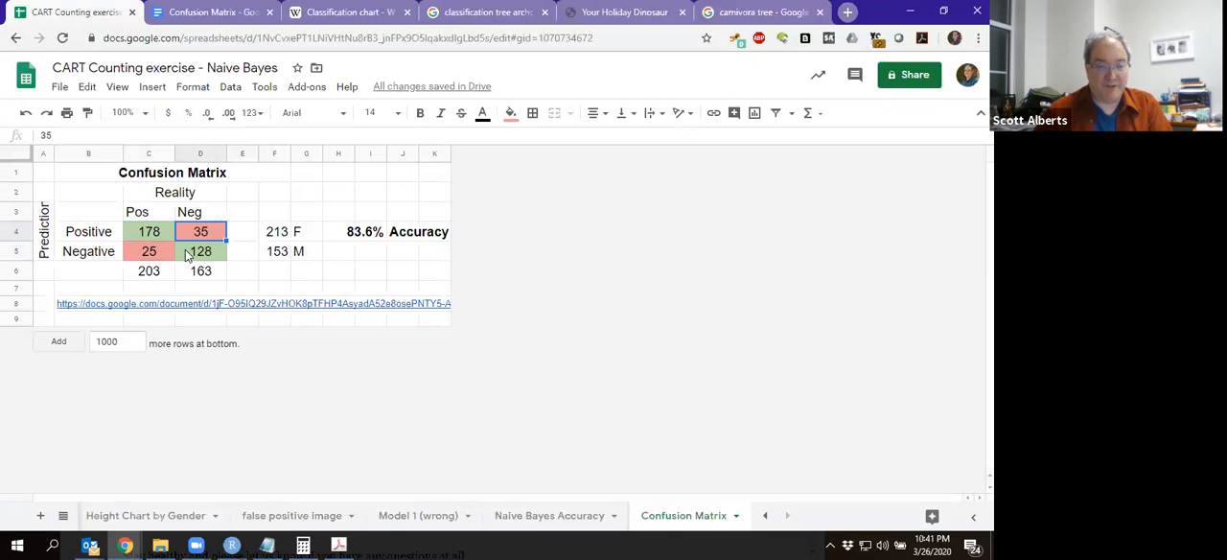
left_click(200, 251)
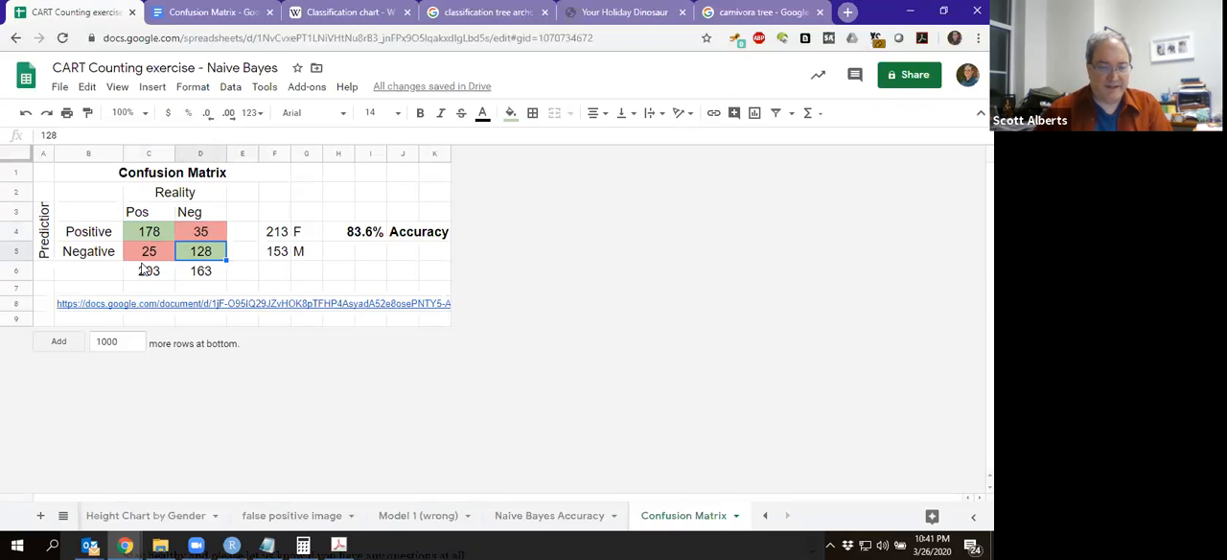
mouse_move(146, 271)
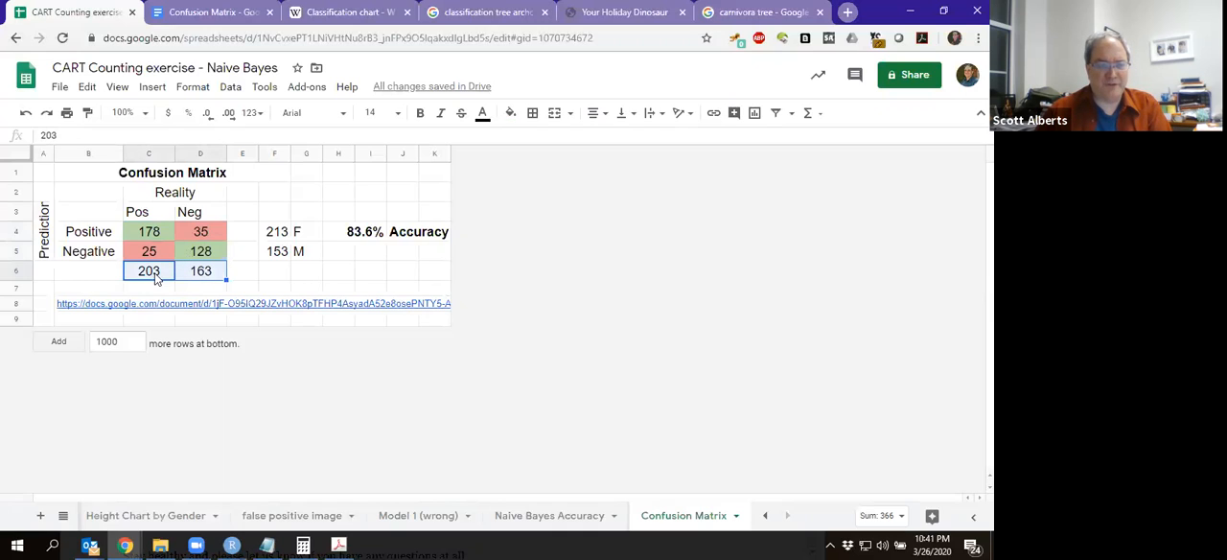
left_click(275, 231)
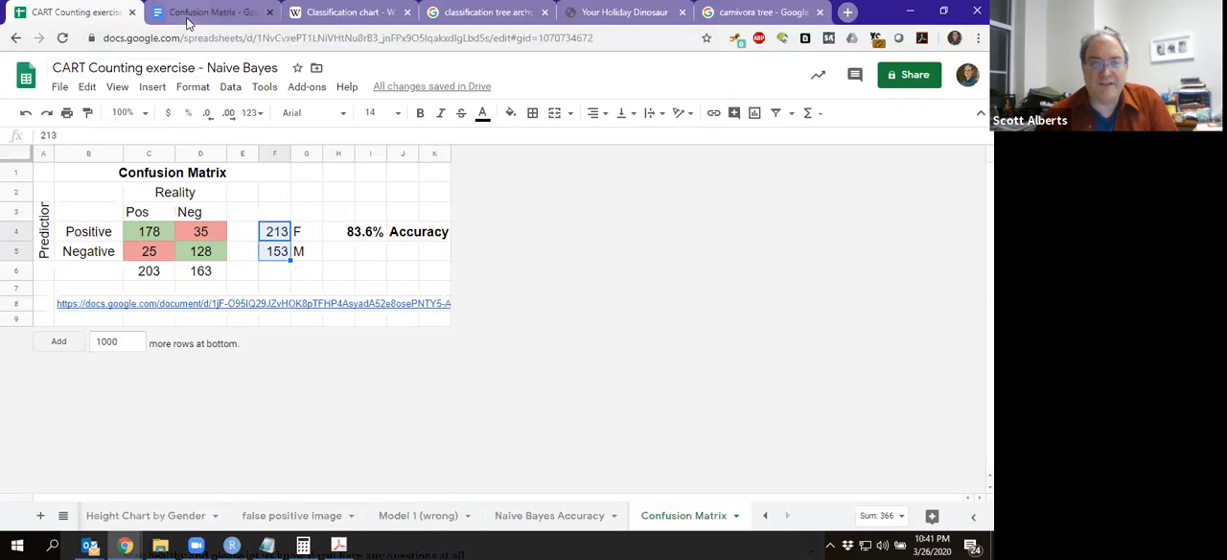
Step: Compare the sheet with the Confusion Matrix doc and select its Wikipedia chart
left_click(211, 12)
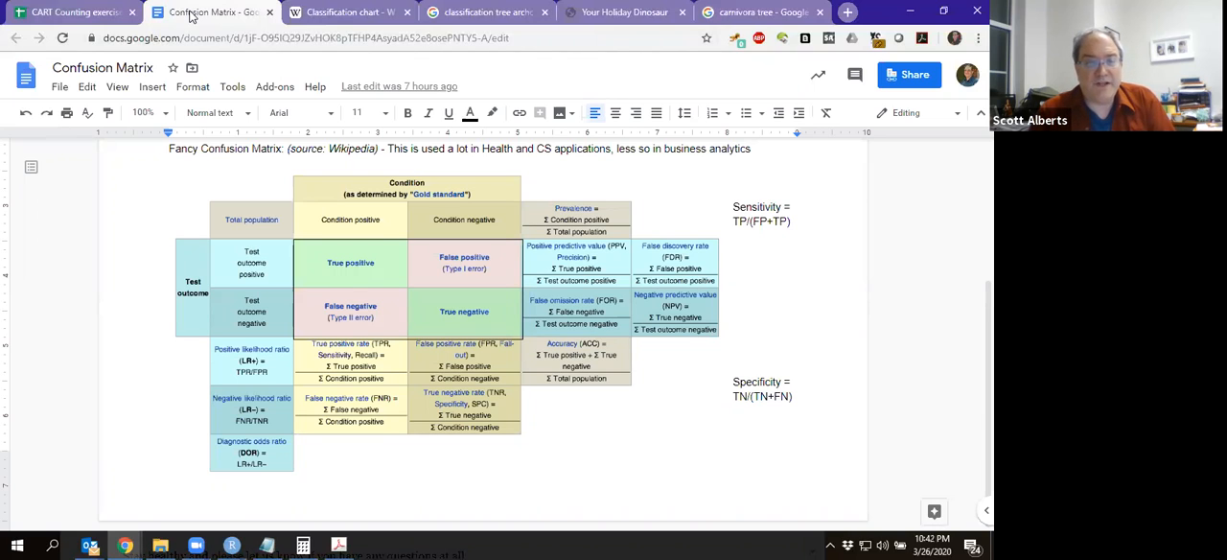
mouse_move(247, 95)
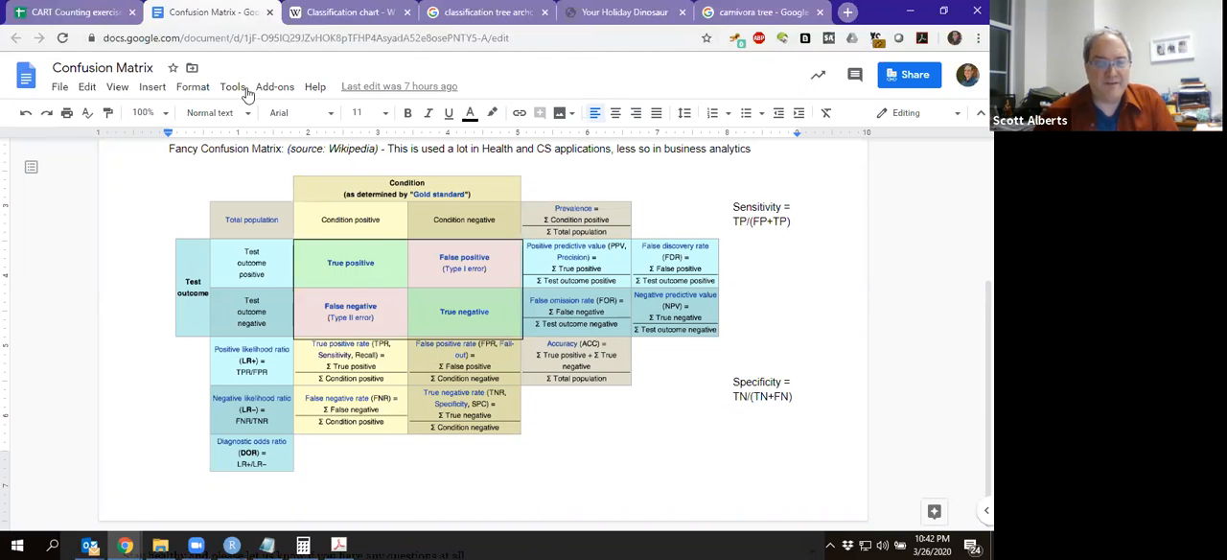
left_click(72, 12)
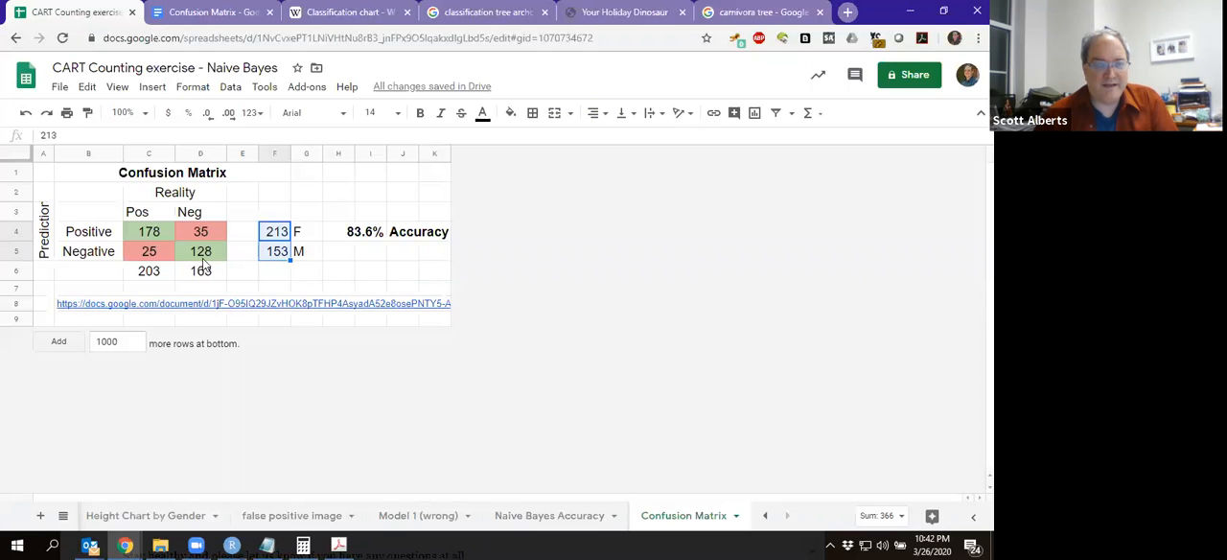
left_click(211, 12)
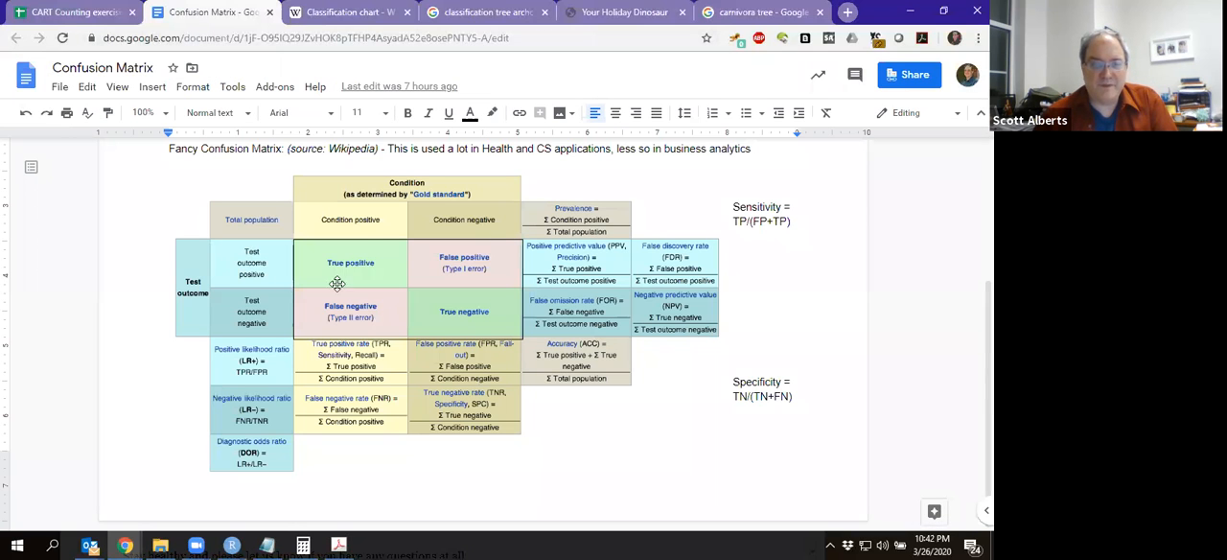
left_click(350, 283)
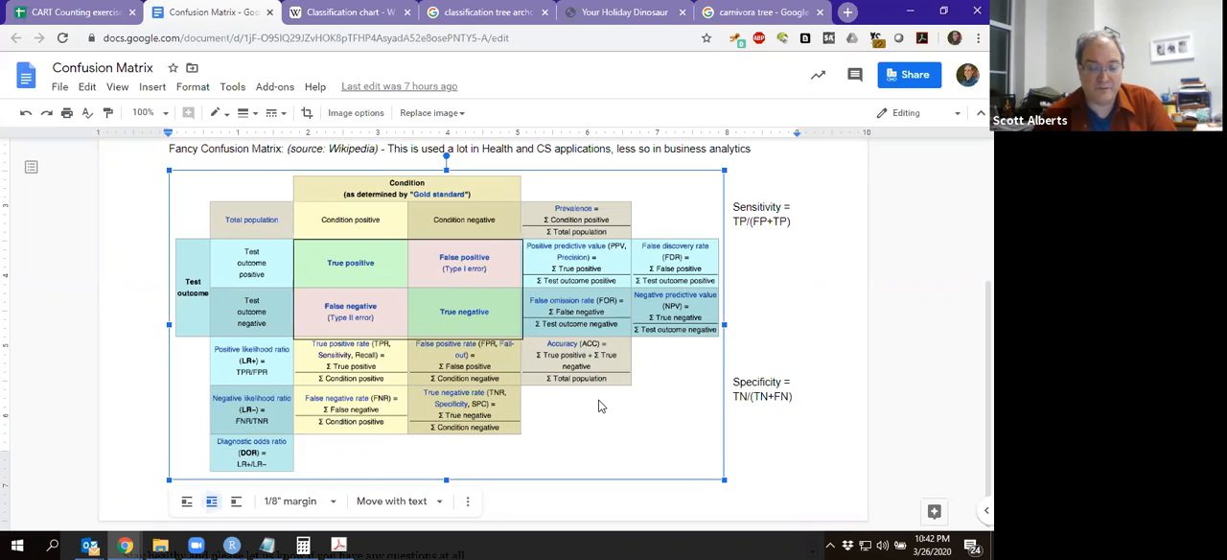
mouse_move(480, 327)
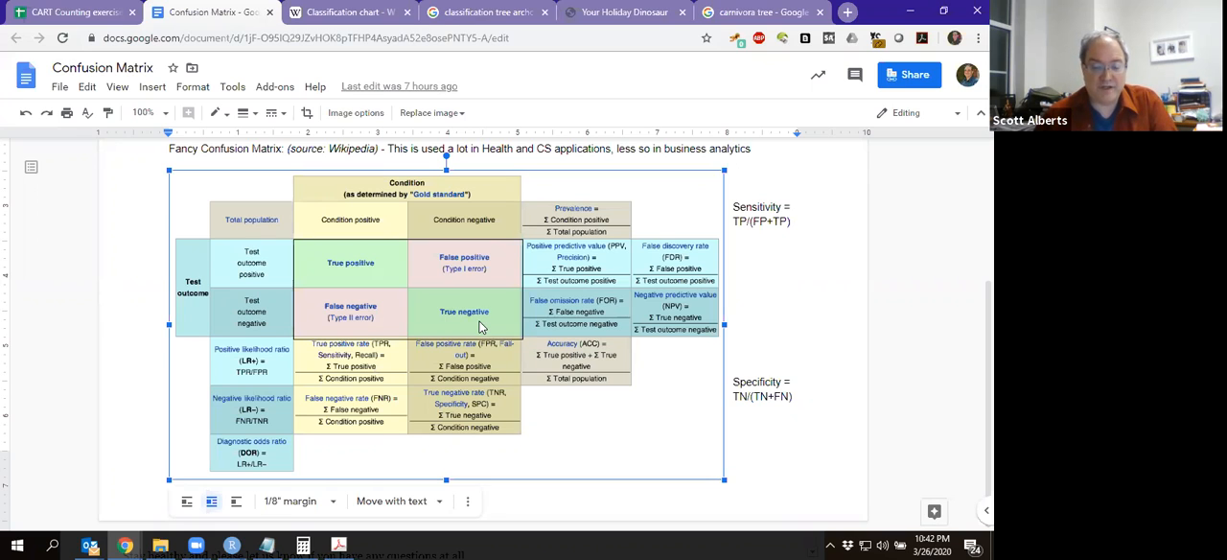
mouse_move(376, 393)
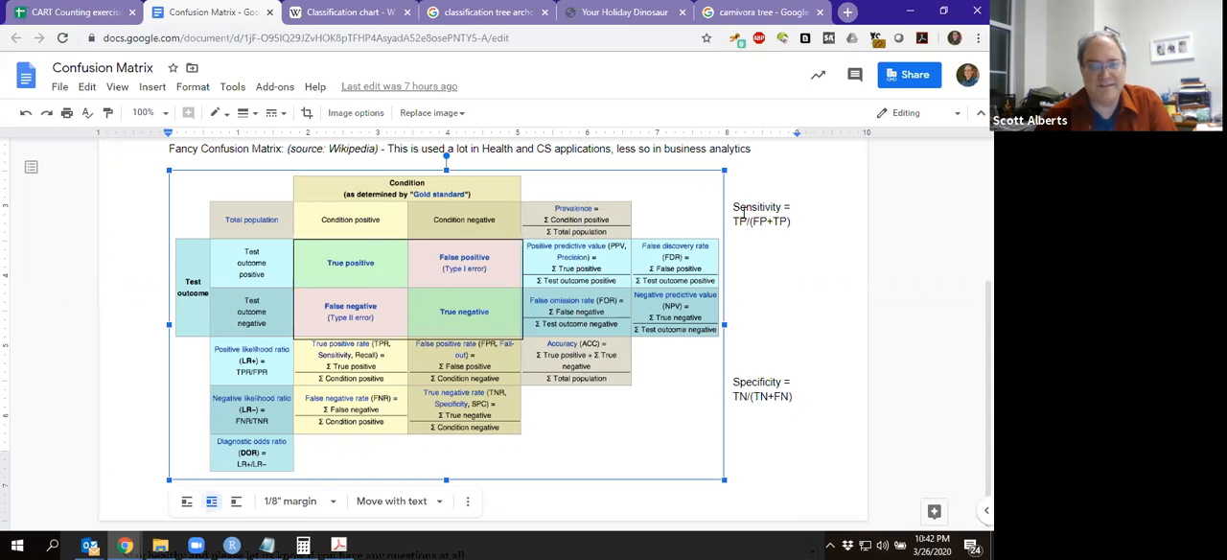
left_click(762, 407)
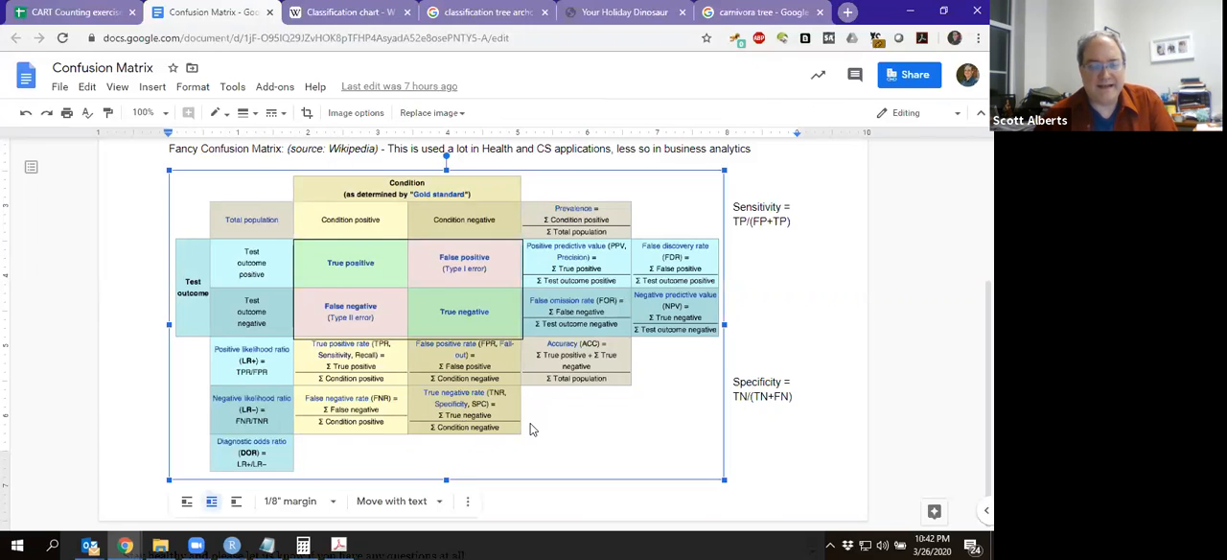
mouse_move(450, 424)
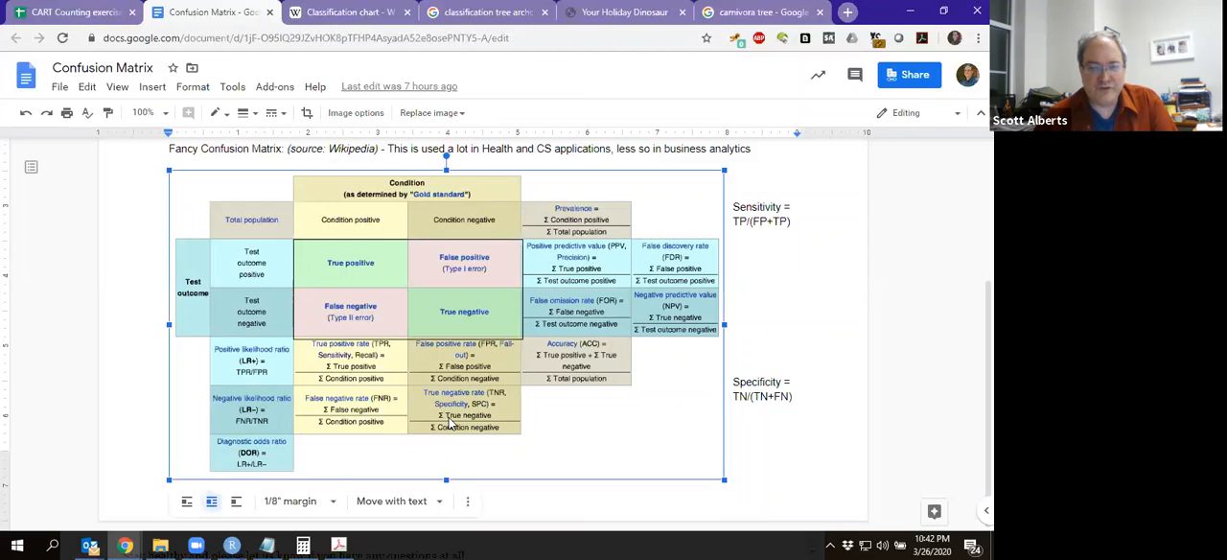